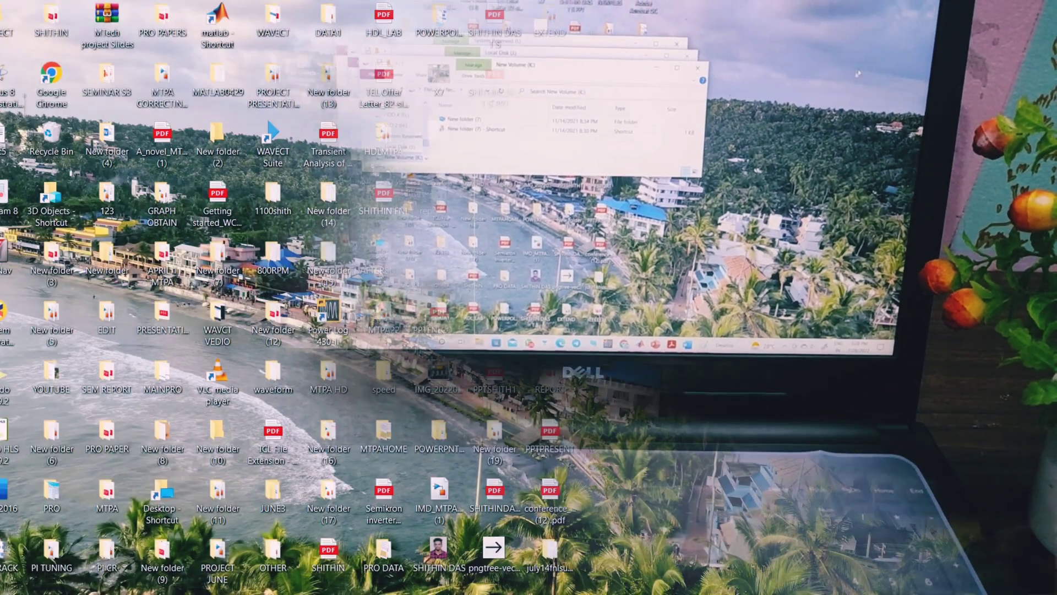
Step: Close the leftover New Volume (K:) and System Reserved drive windows
{"action": "left_click", "coordinate": [698, 67]}
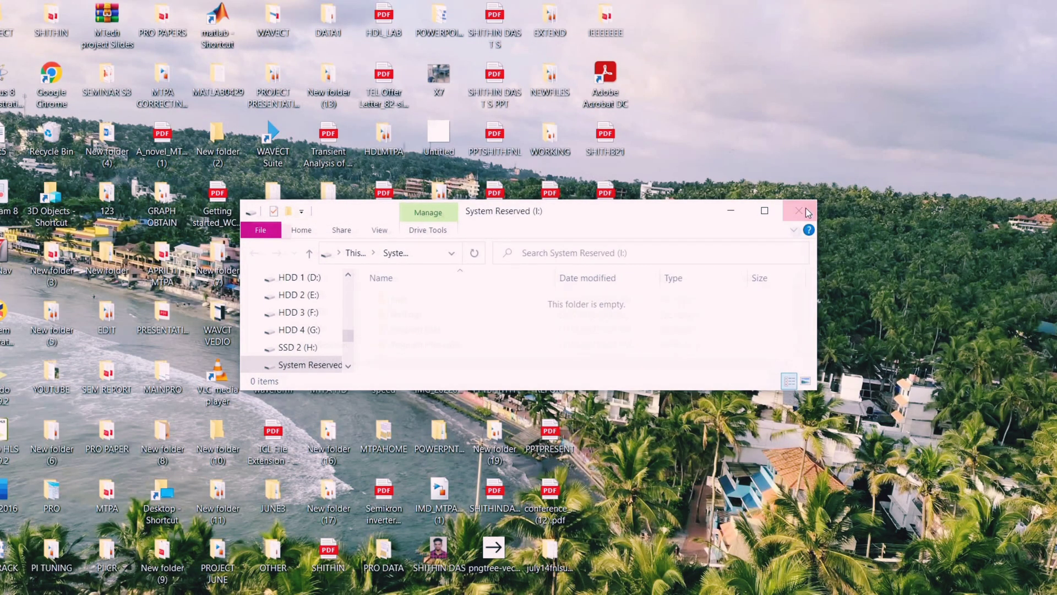
{"action": "left_click", "coordinate": [799, 210]}
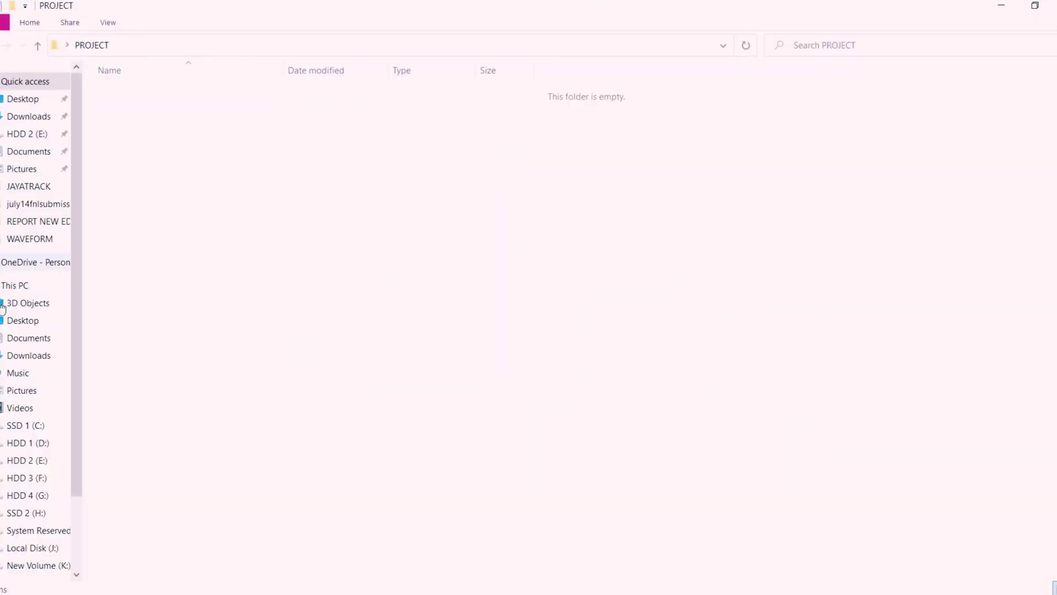
Step: Go to This PC and open the HDD 1 (D:) drive
{"action": "left_click", "coordinate": [14, 285]}
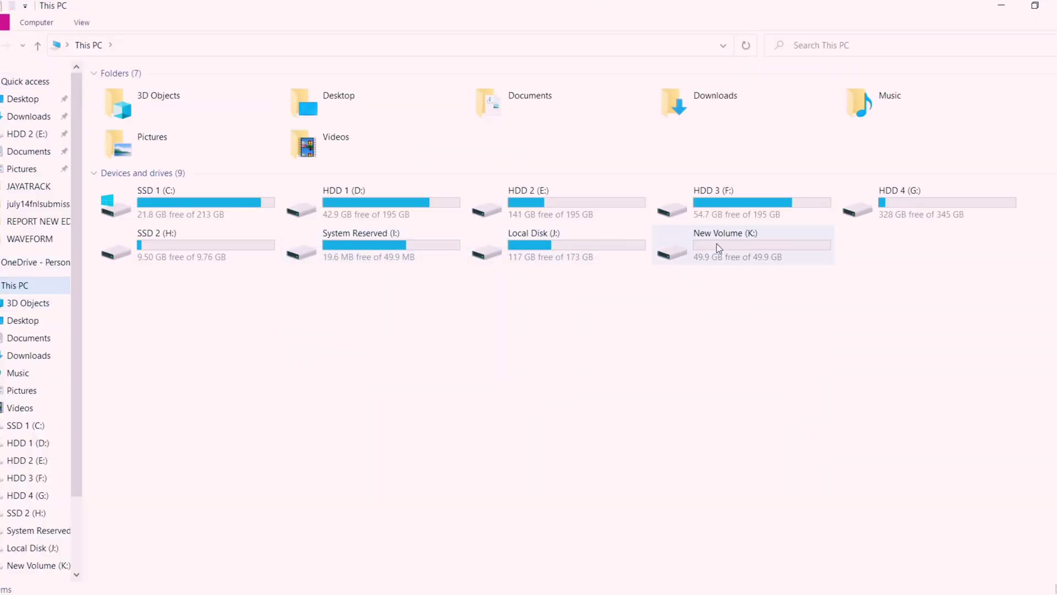
{"action": "left_click", "coordinate": [362, 244]}
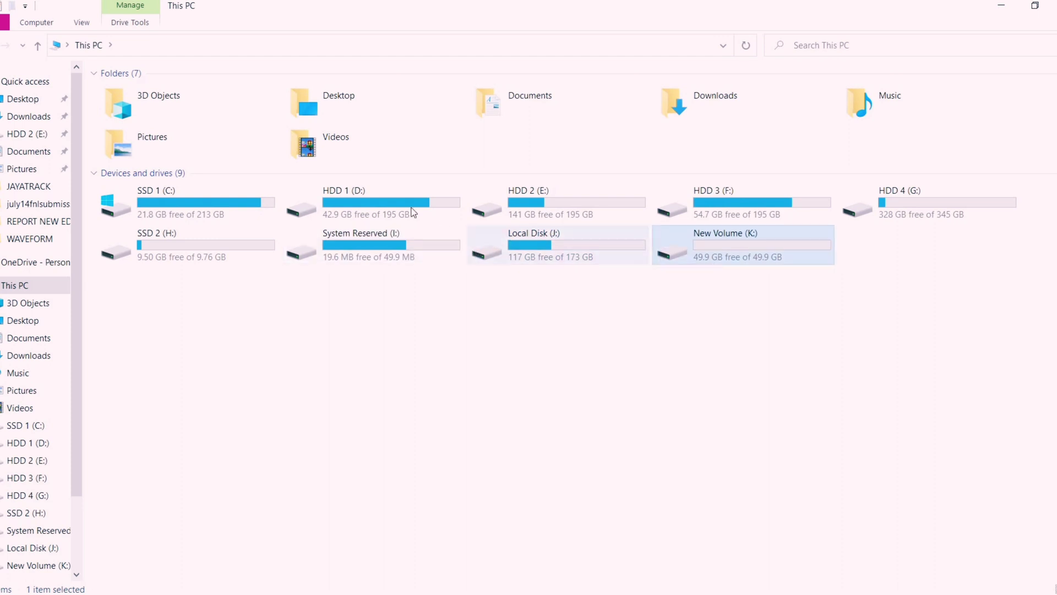
{"action": "double_click", "coordinate": [344, 202]}
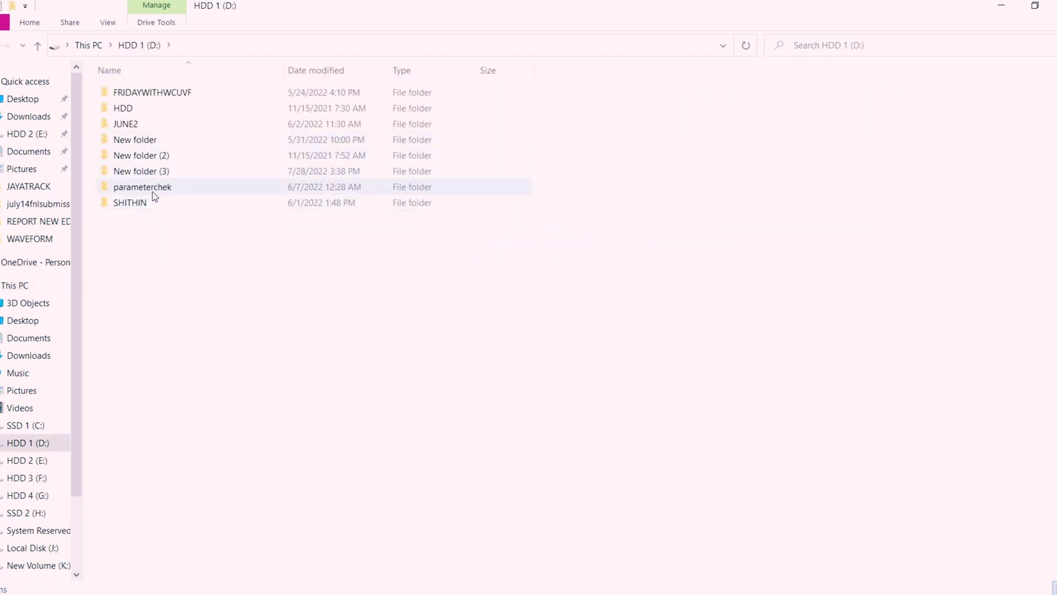
Step: Go back from HDD 1 (D:) to the This PC drive list and clear the selection
{"action": "right_click", "coordinate": [141, 170]}
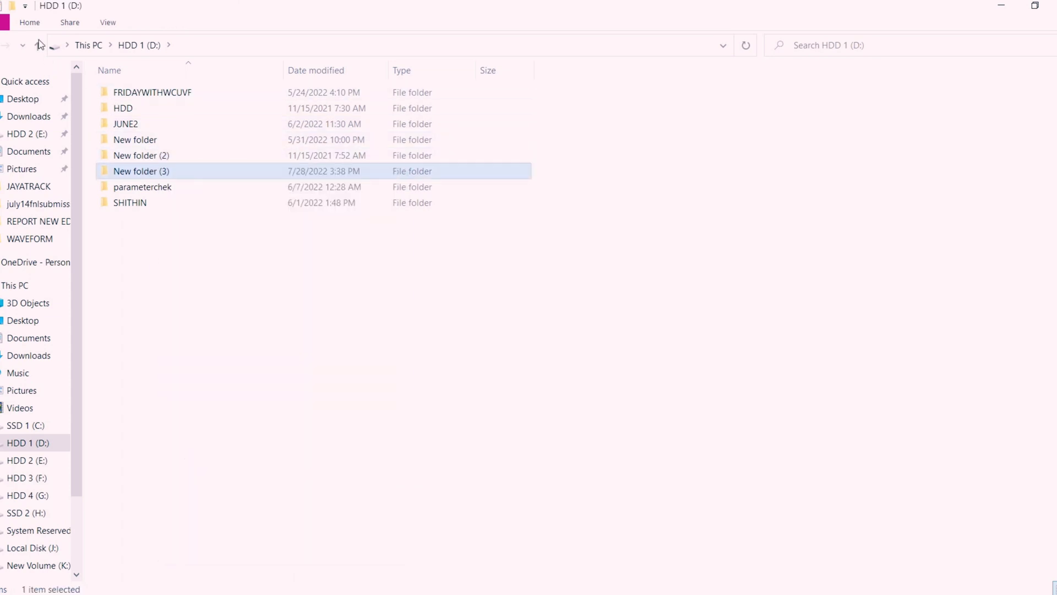
{"action": "left_click", "coordinate": [38, 564]}
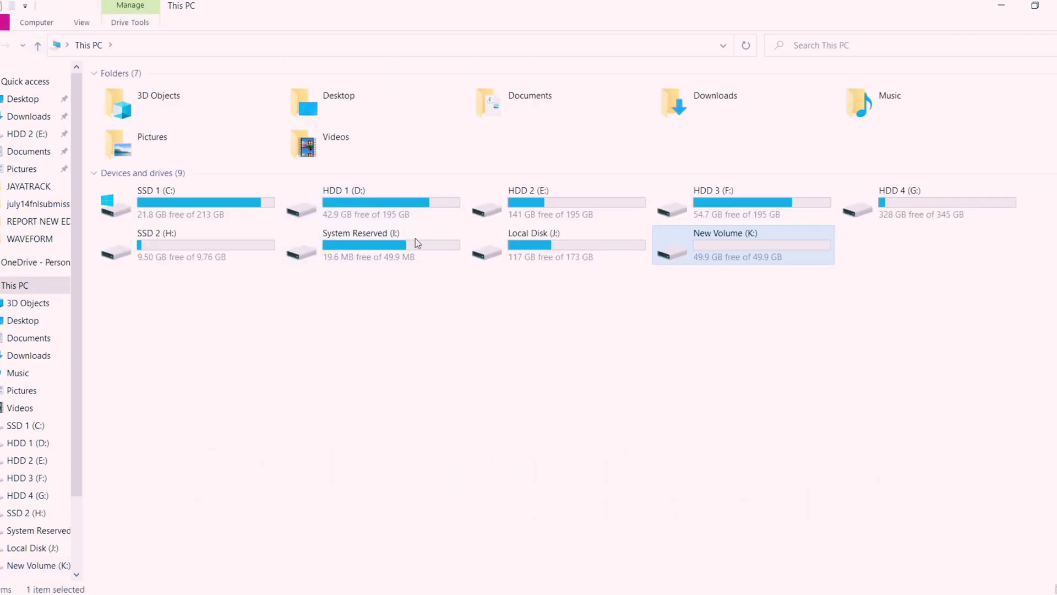
{"action": "left_click", "coordinate": [793, 349]}
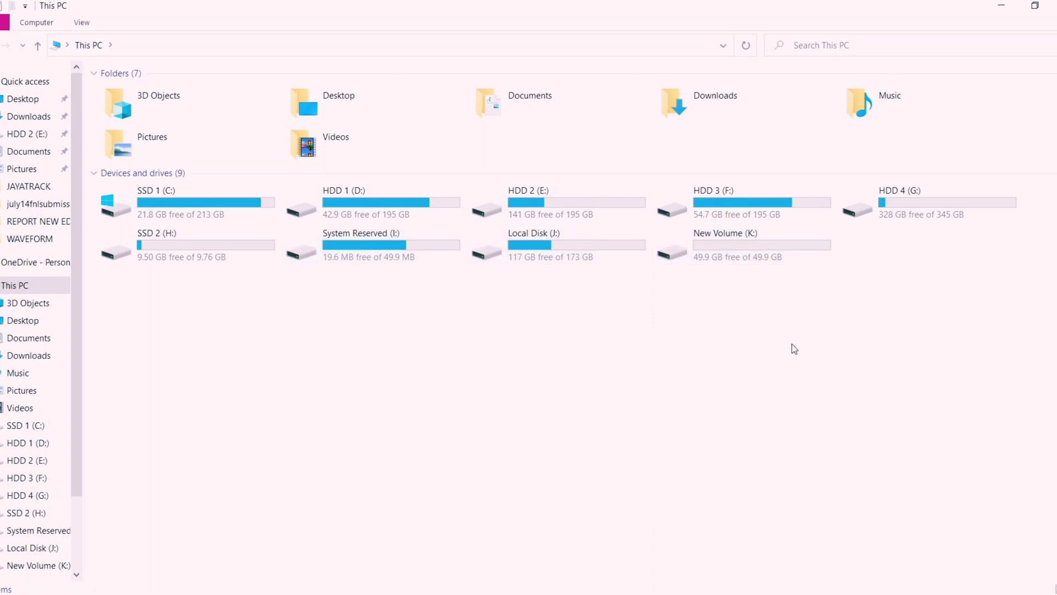